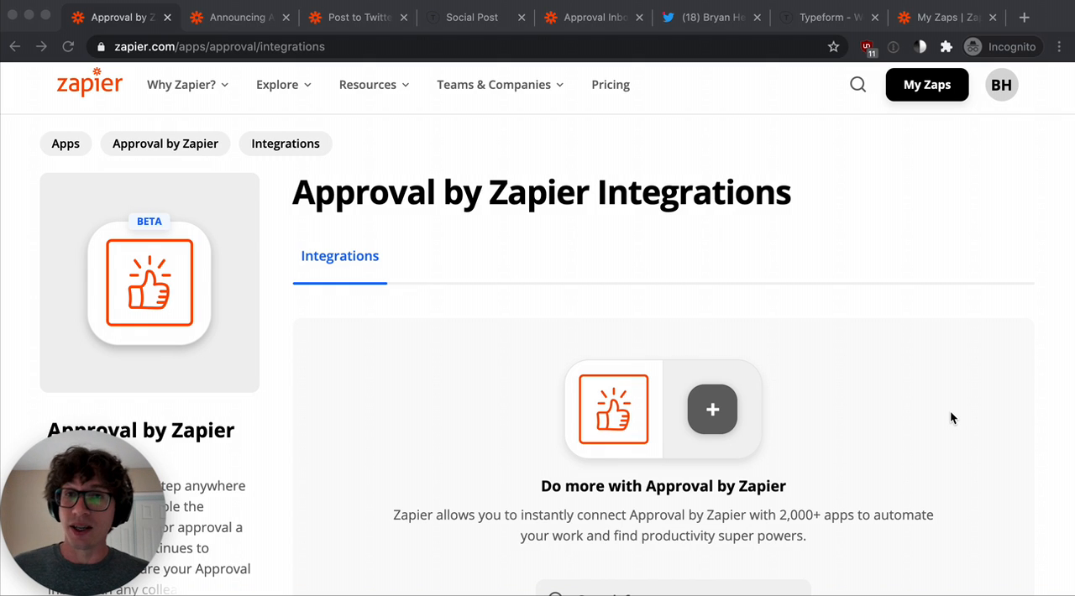
Open the 'Post to Twitter after Approval' Zap and show the Create Approval customization.
left_click(239, 16)
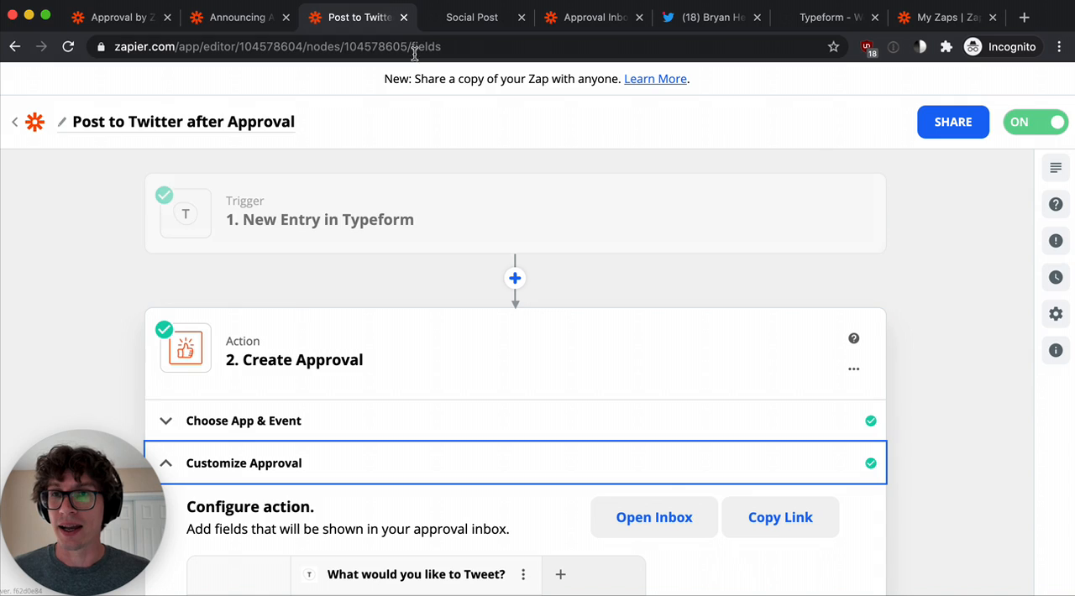
Check the Social Post form, then list Typeform fields available beside the tweet column.
left_click(471, 17)
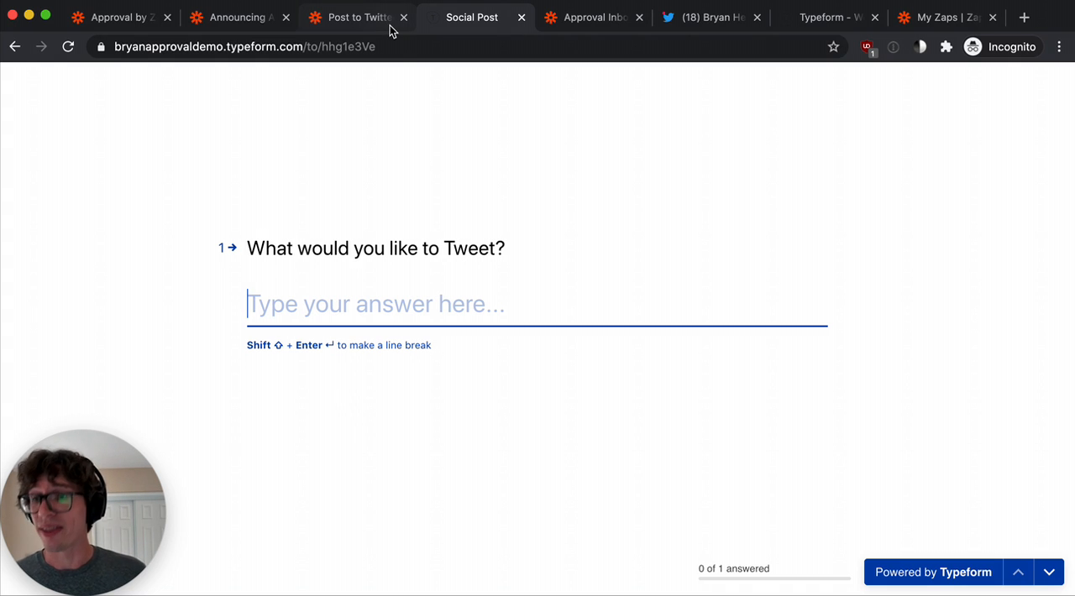
mouse_move(360, 17)
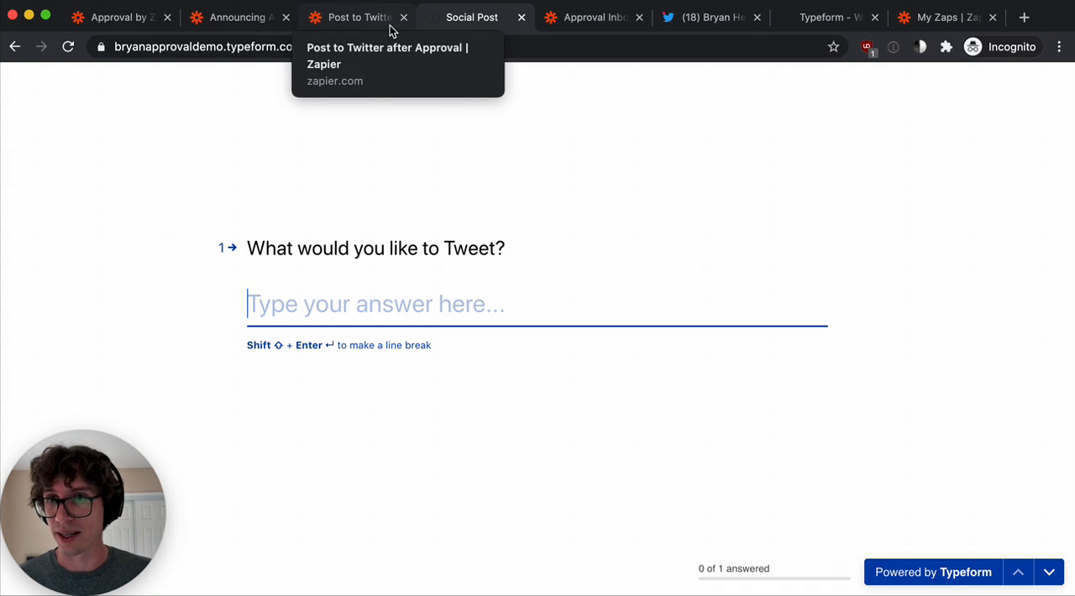
left_click(357, 16)
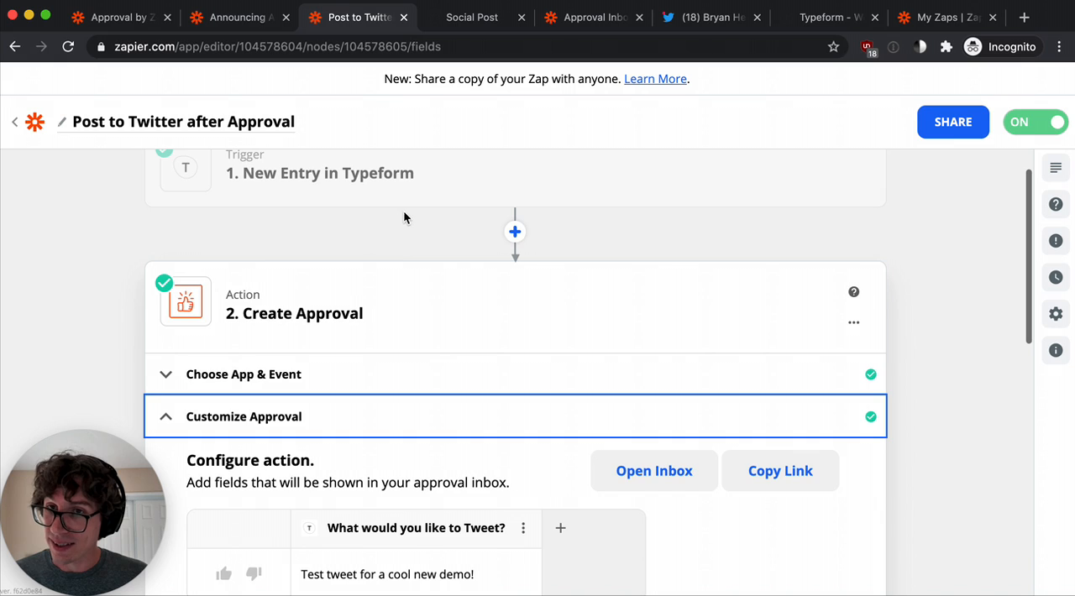
scroll("down", 3)
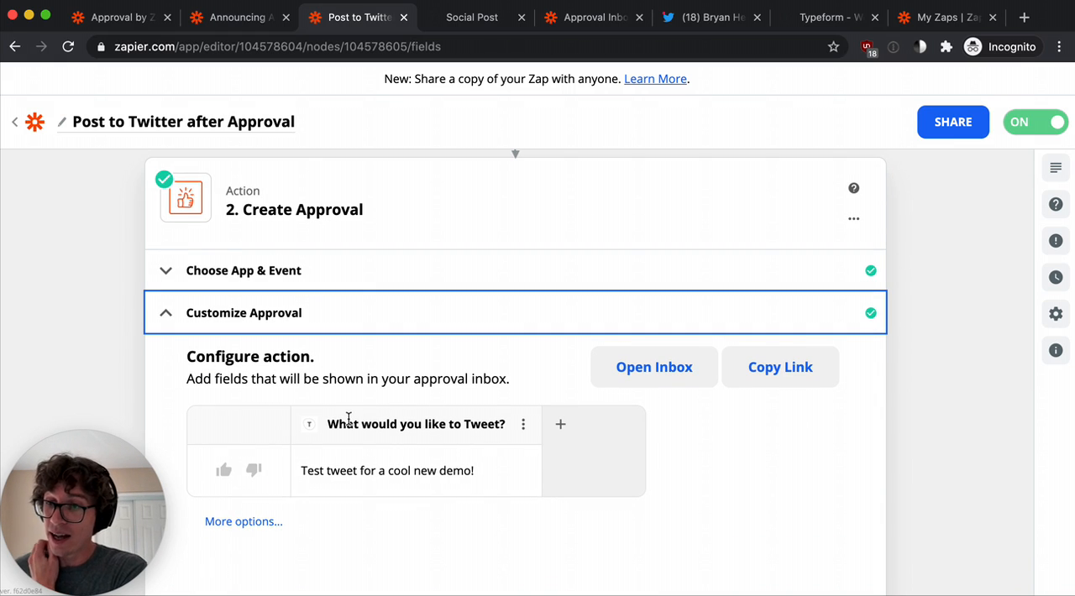
scroll("down", 3)
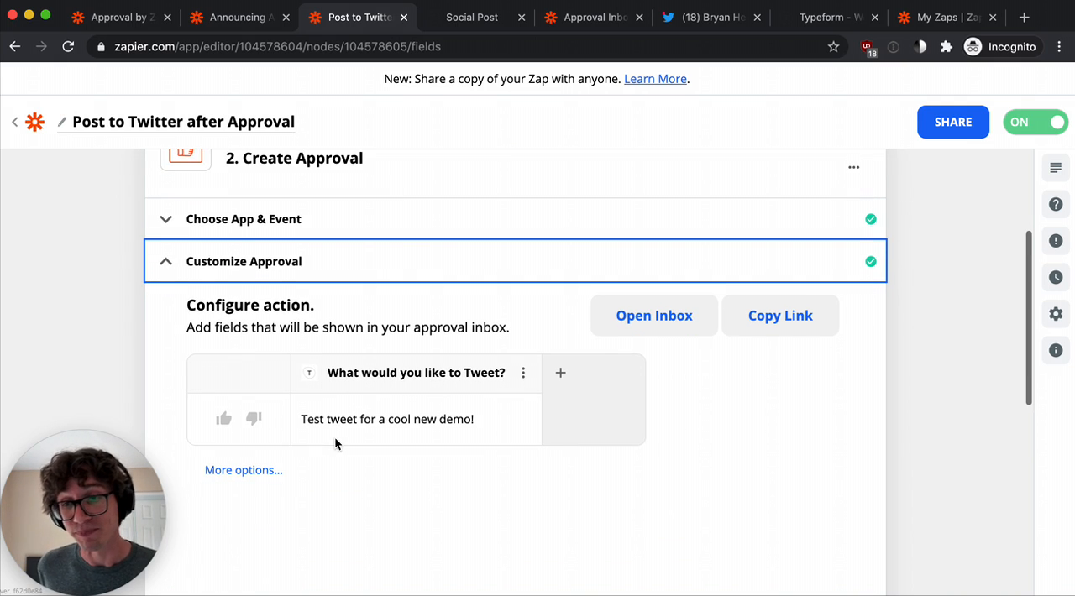
left_click(560, 373)
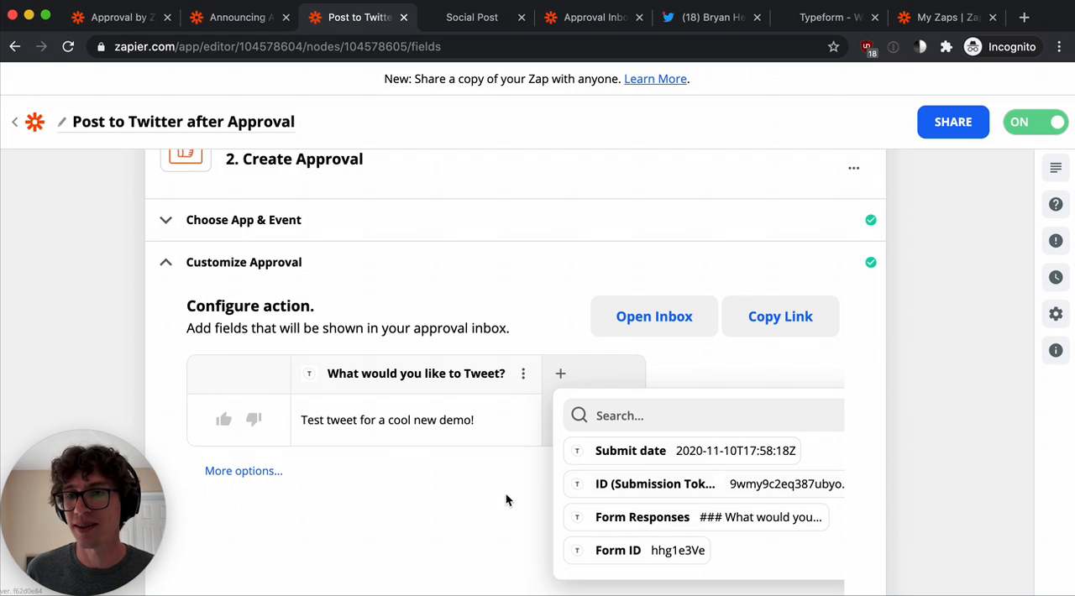
Close the Typeform field list without adding any extra column.
left_click(540, 391)
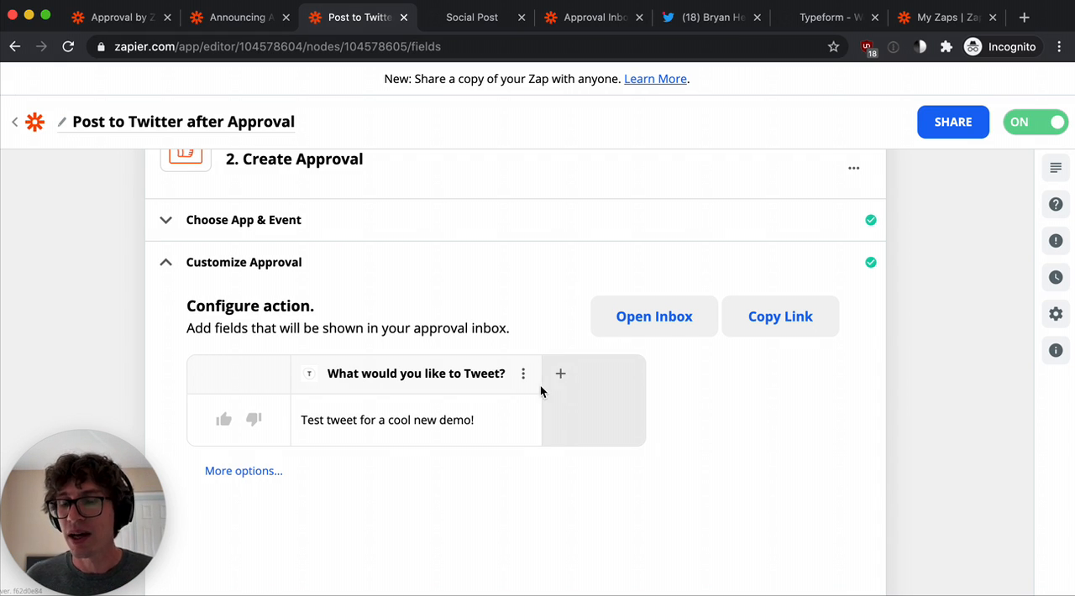
mouse_move(528, 410)
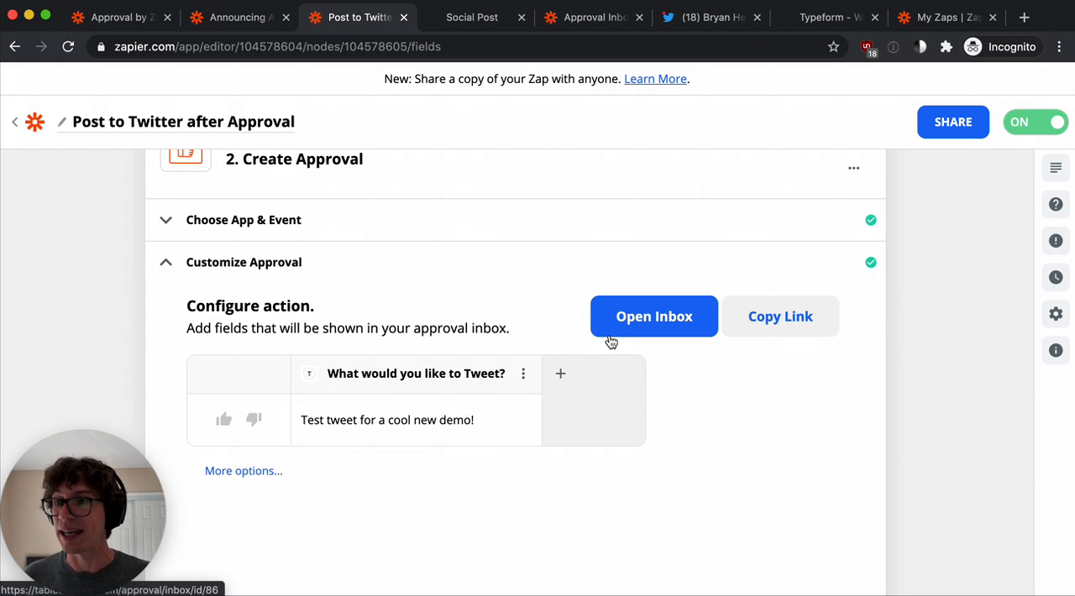
mouse_move(628, 342)
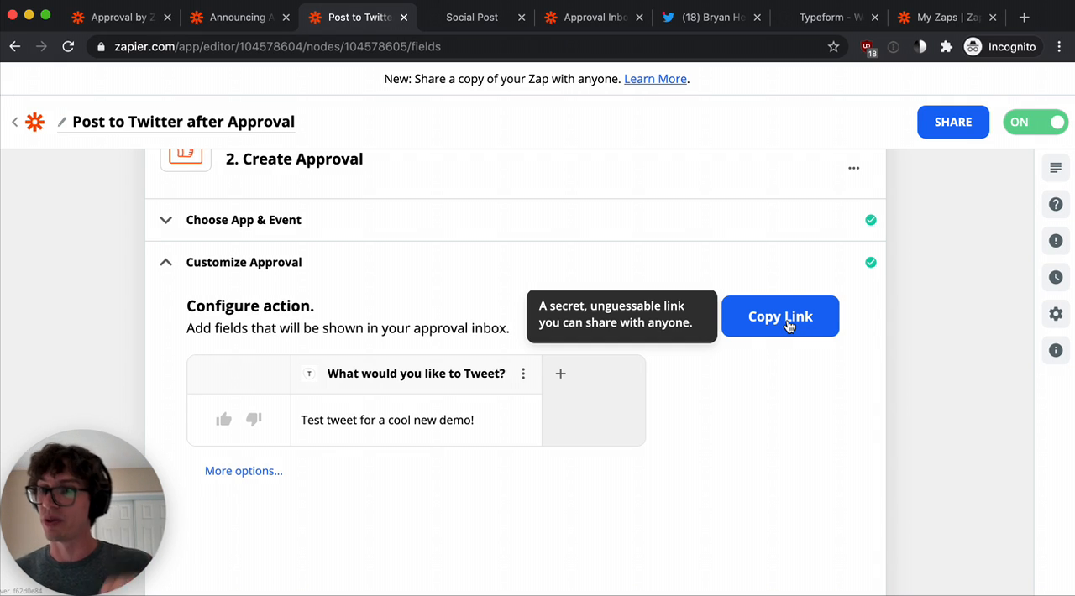
Copy the approval inbox link and view the three pending tweet suggestions.
left_click(780, 316)
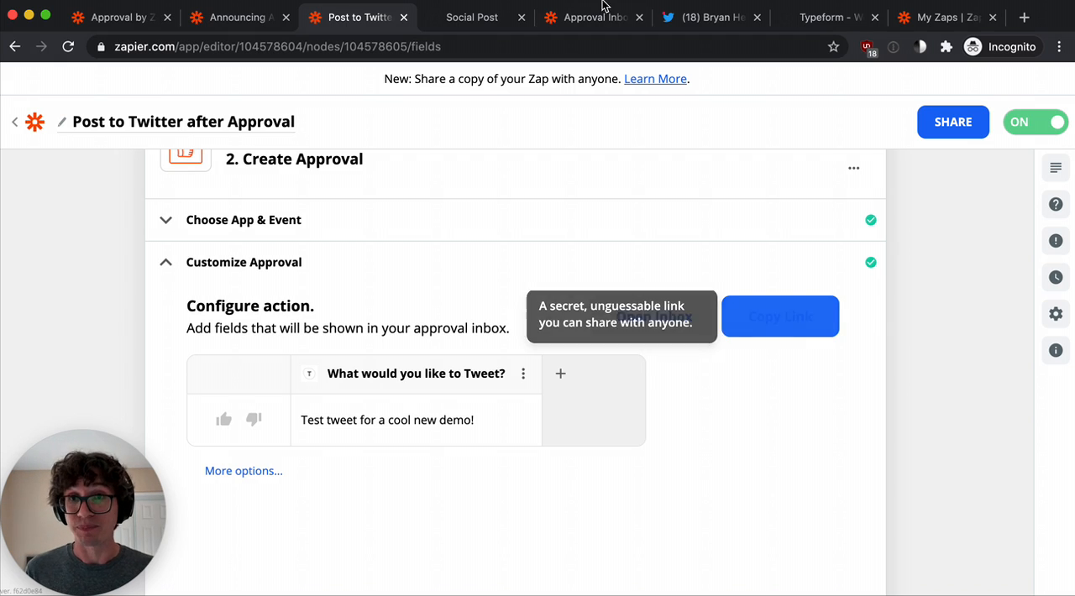
left_click(592, 17)
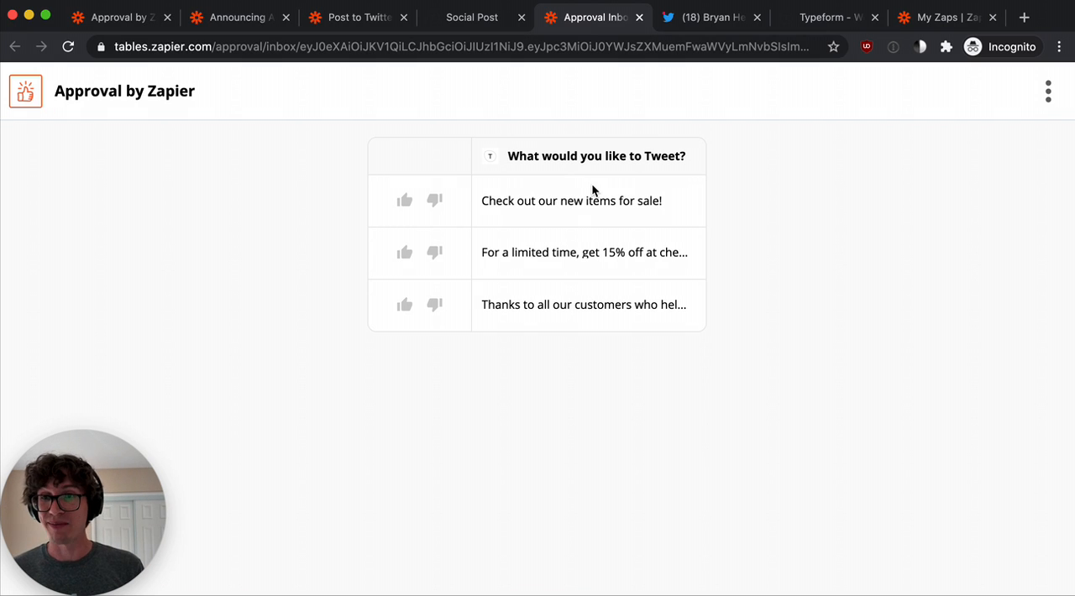
left_click(404, 200)
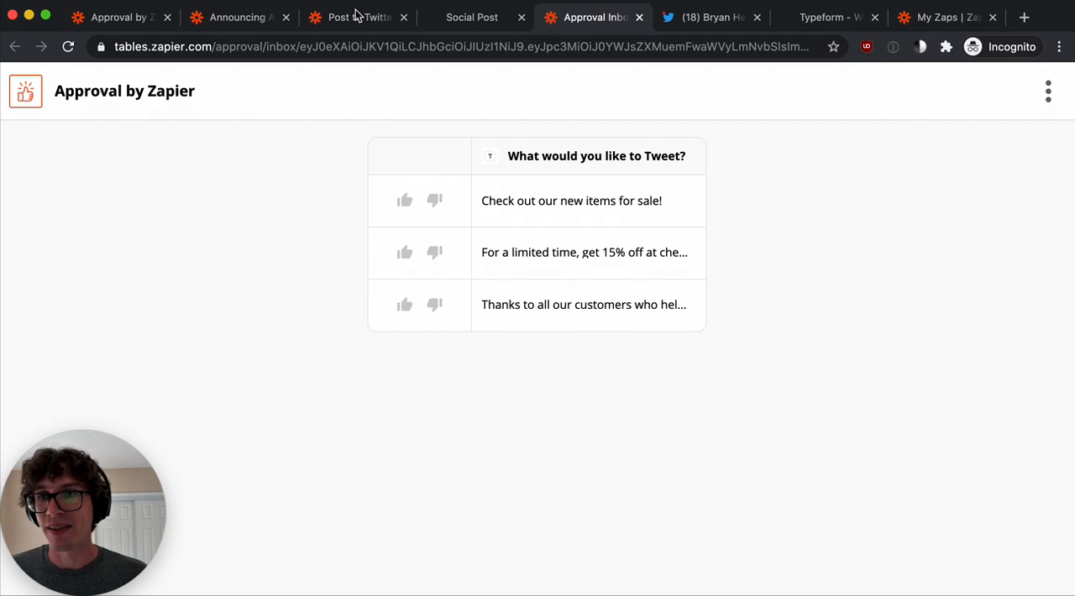
Review the Create Tweet message mapped to the approved tweet, then bring up the Social Post form.
left_click(357, 16)
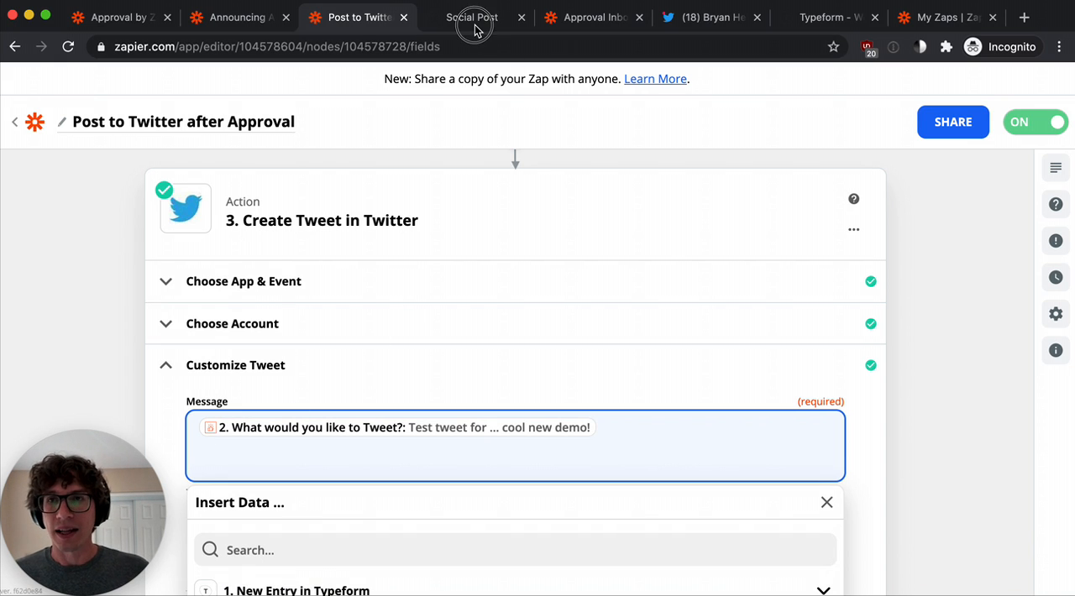
left_click(472, 17)
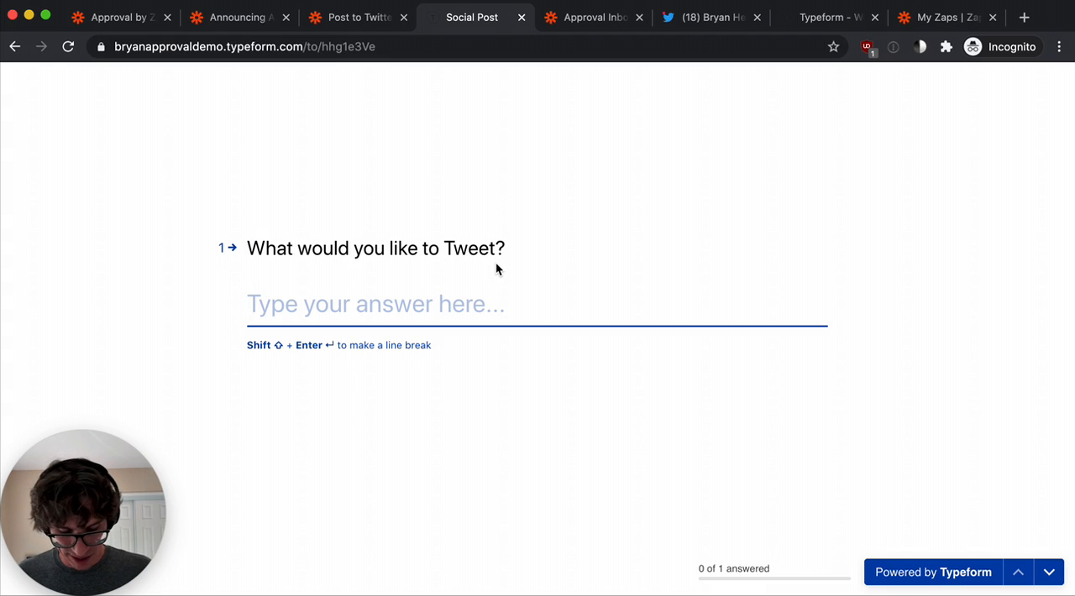
Submit the tweet suggestion 'This is some bad news! :-('.
type("This")
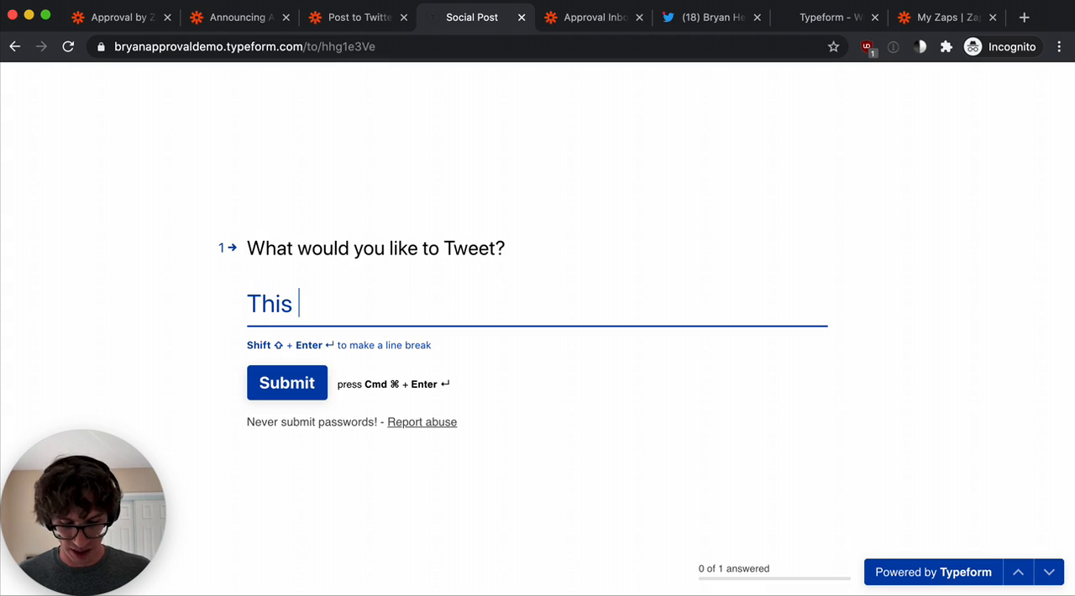
type("is some ba")
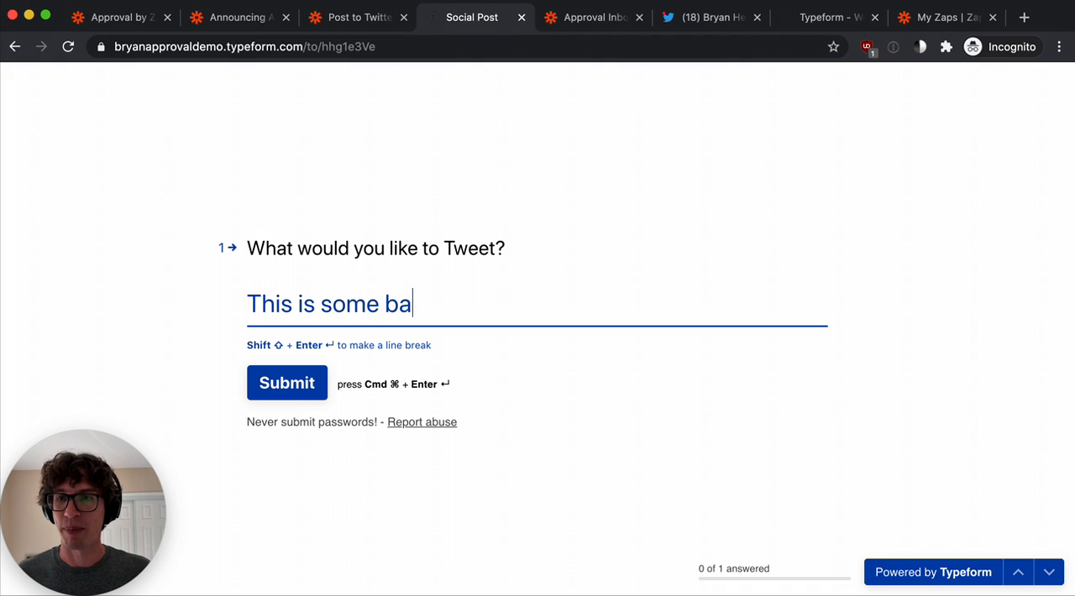
type("d news! :")
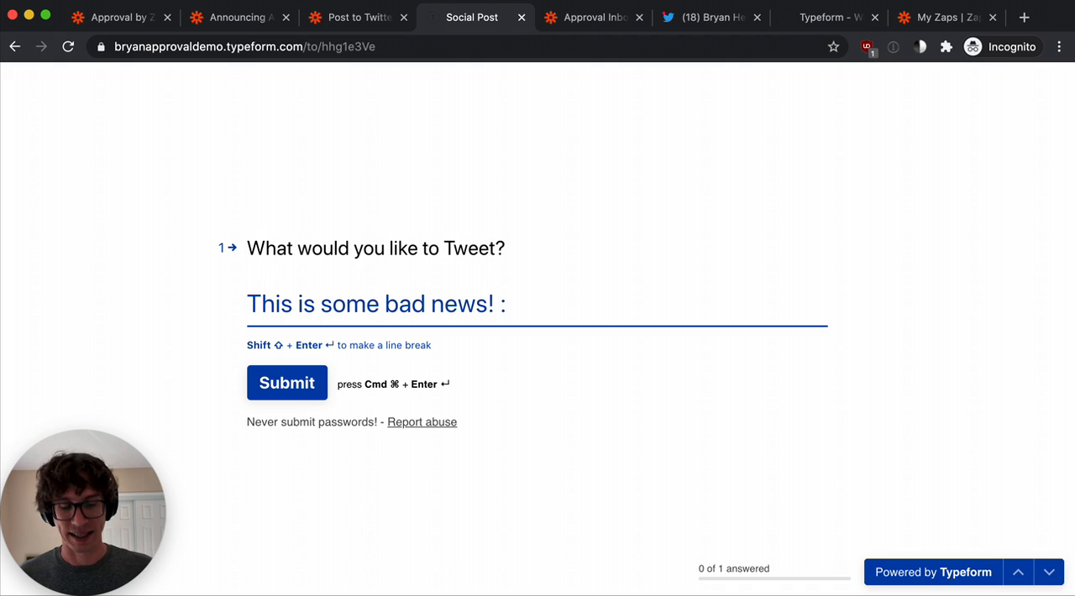
type("-(")
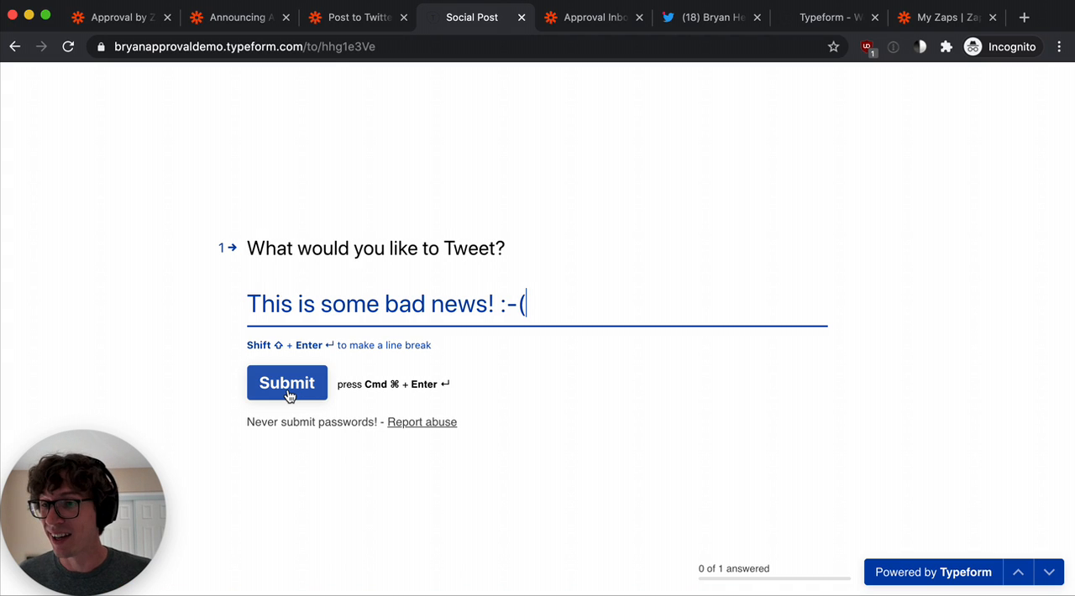
left_click(287, 383)
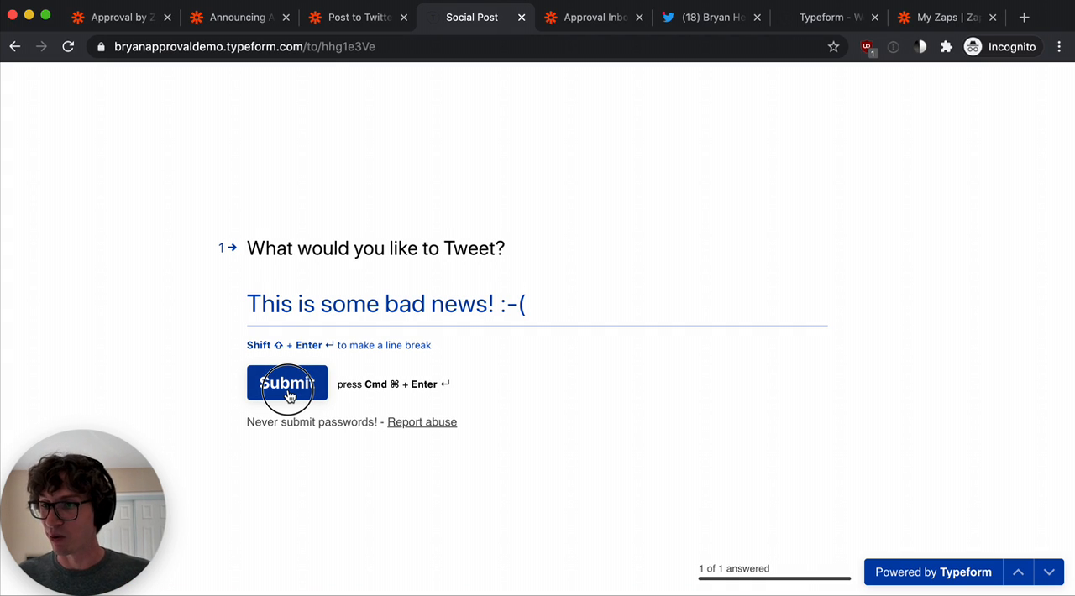
Start a fresh response and submit 'This is some good news! :-)'.
left_click(286, 382)
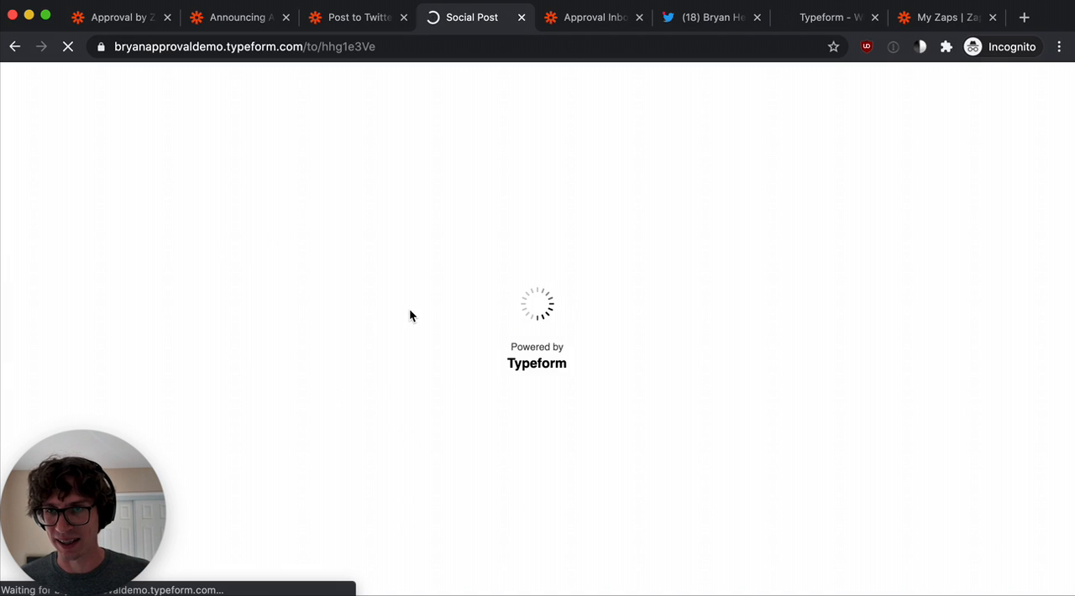
type("T")
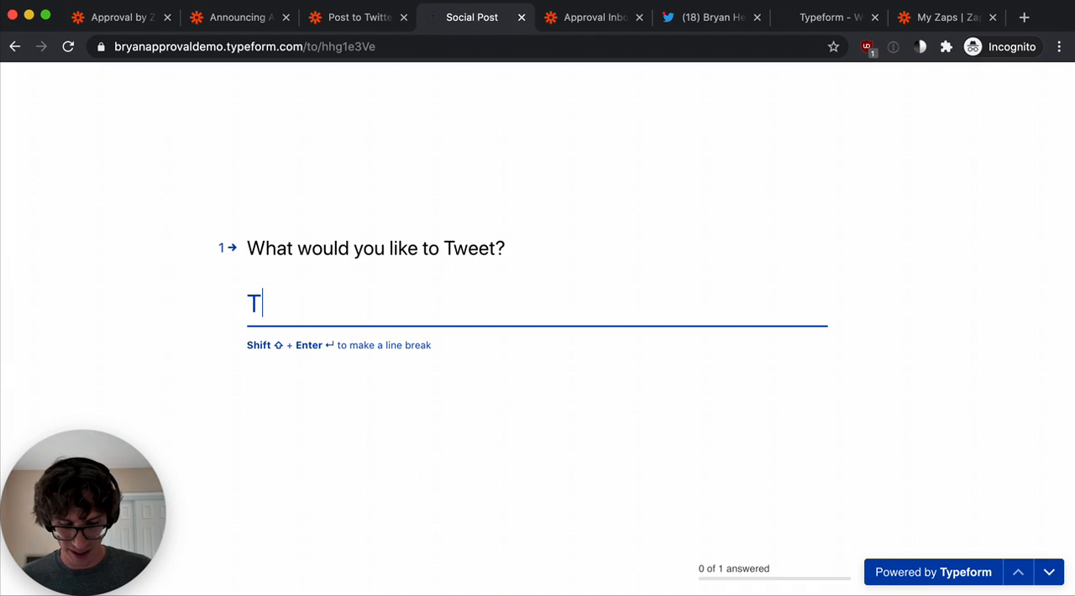
type("his is some good")
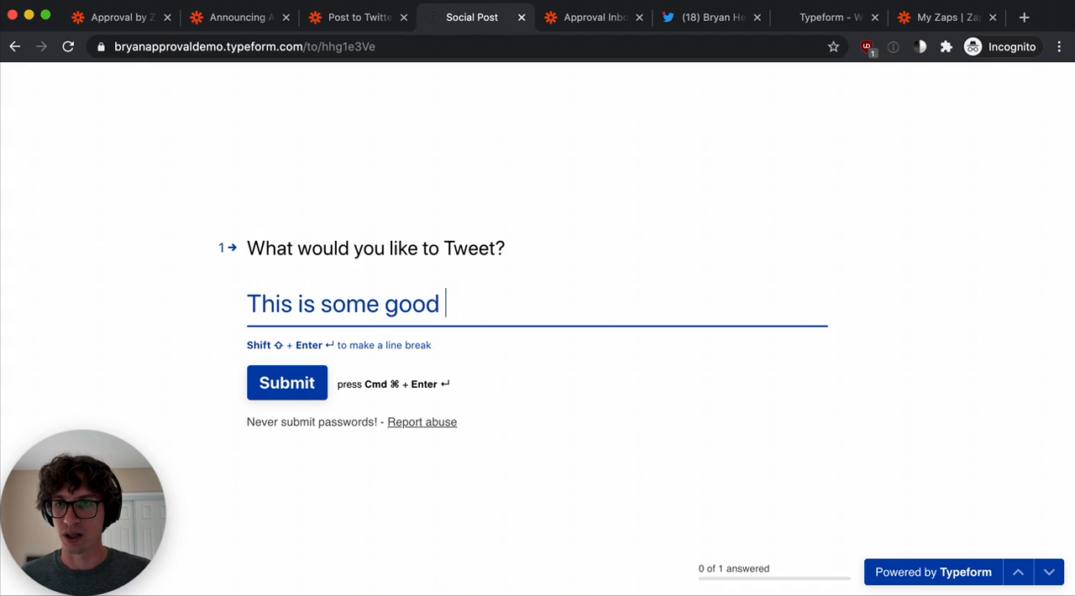
type("news!")
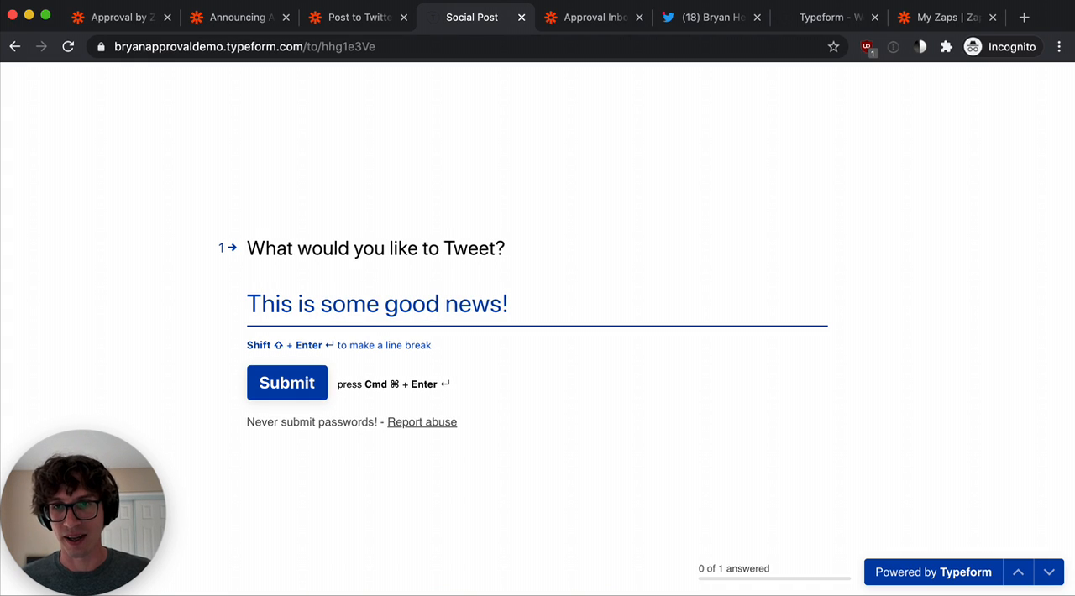
type(":-)")
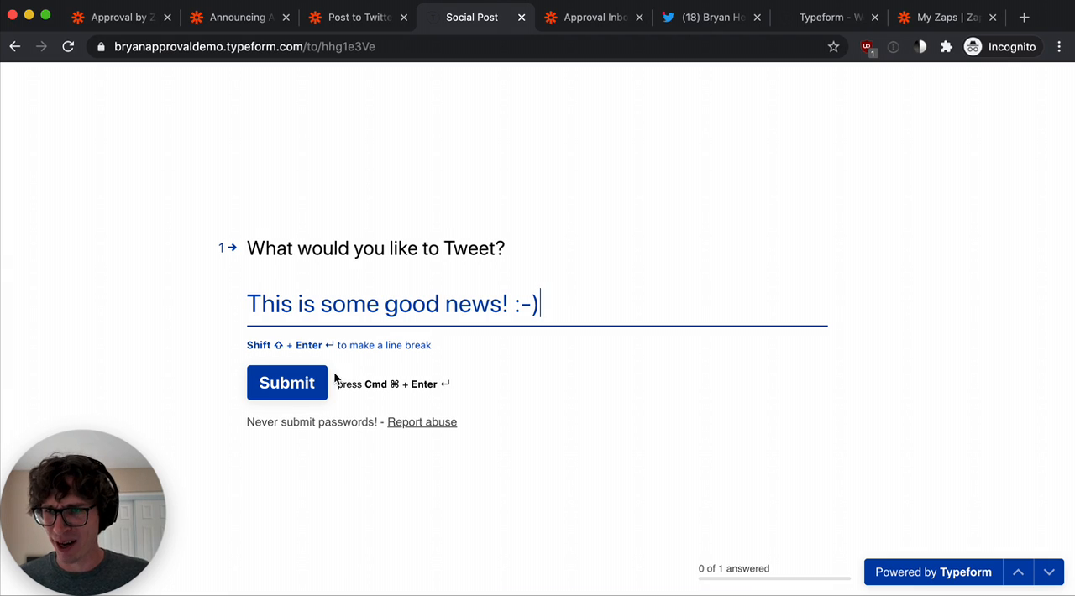
left_click(286, 383)
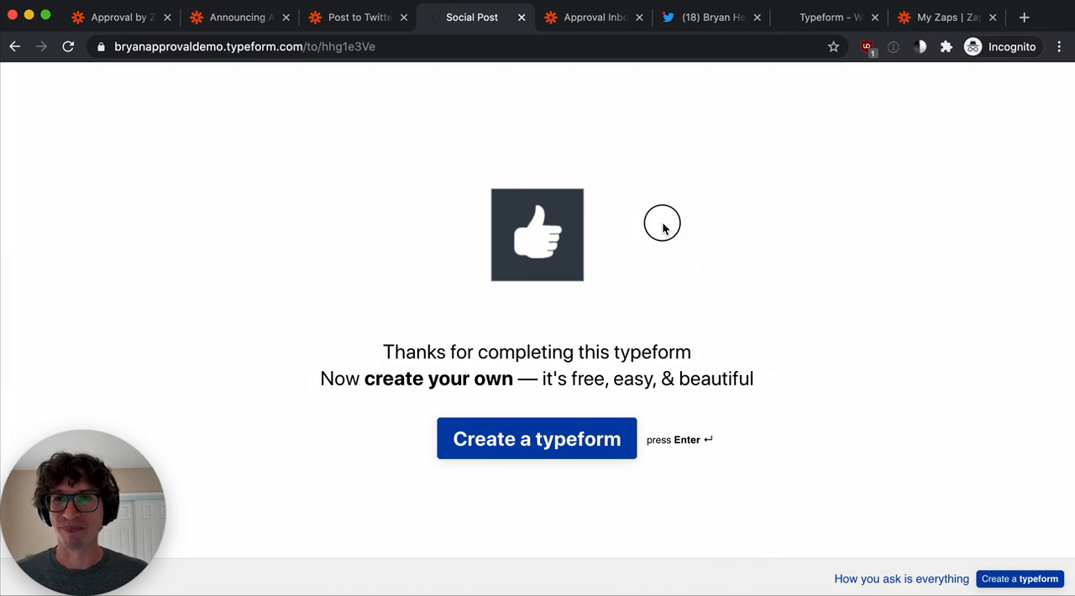
Glance at the tweet message's data choices, then see both new suggestions in the approval inbox.
left_click(592, 17)
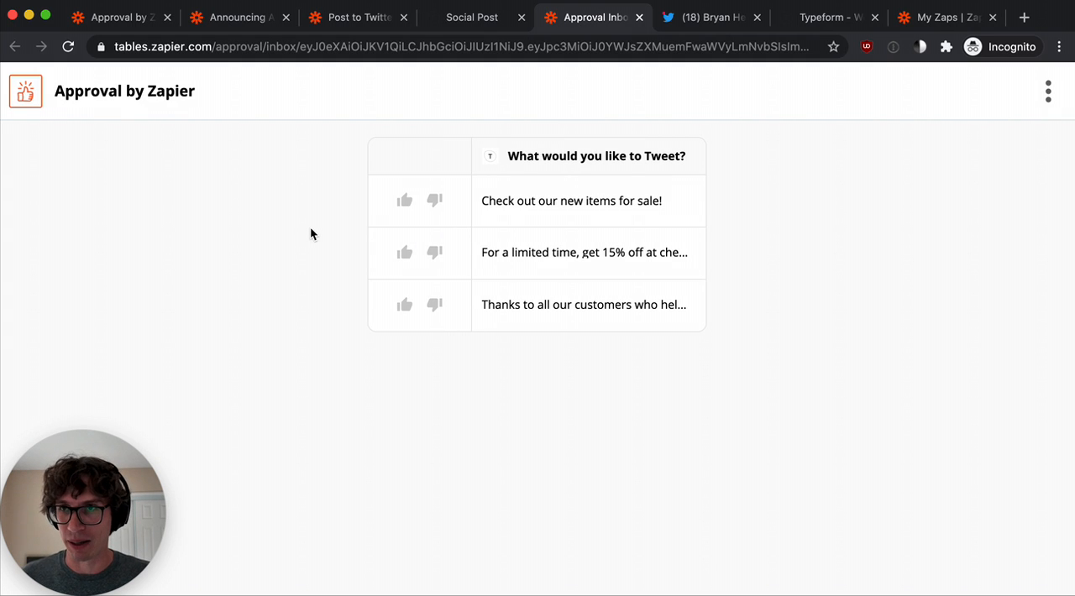
left_click(353, 17)
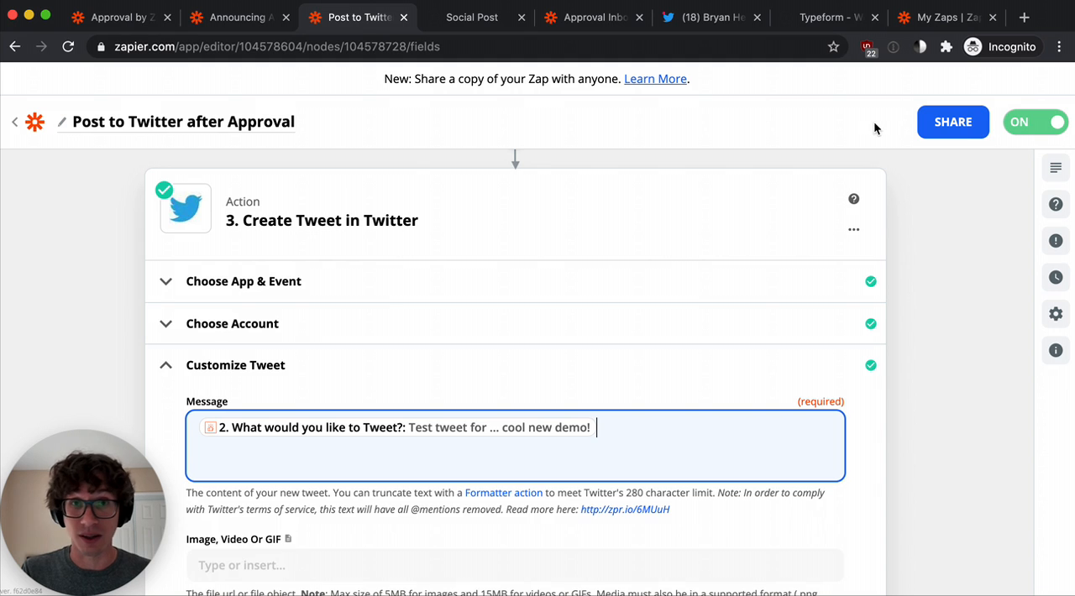
left_click(515, 445)
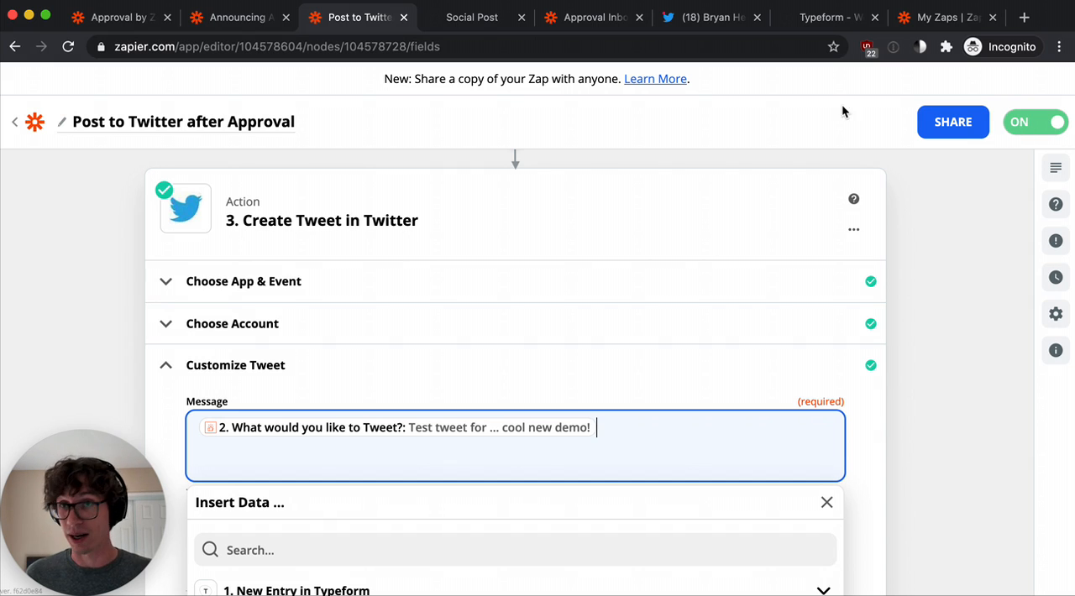
left_click(593, 17)
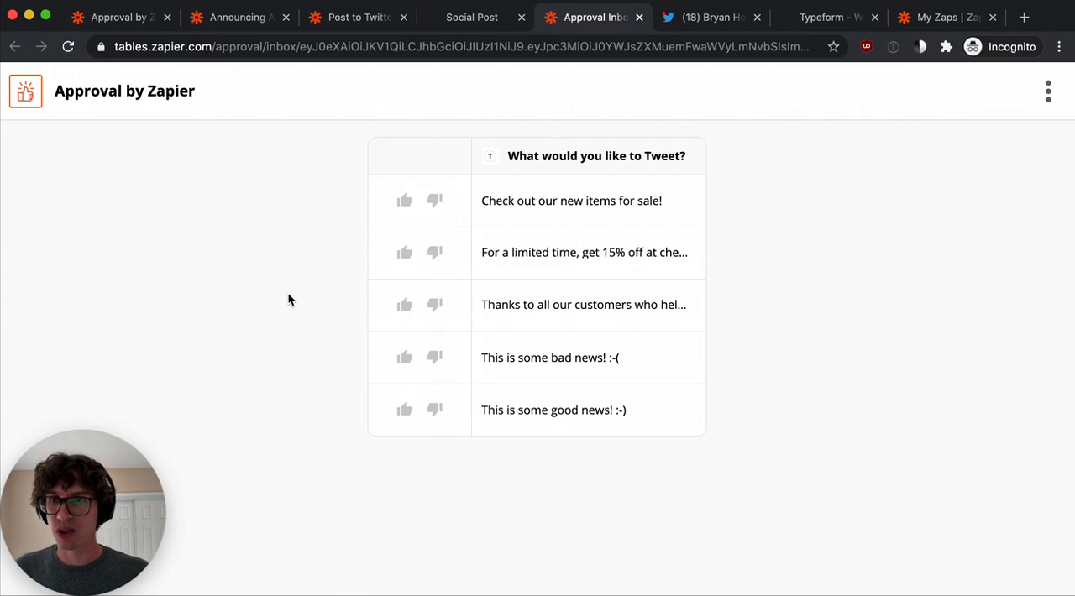
left_click(435, 358)
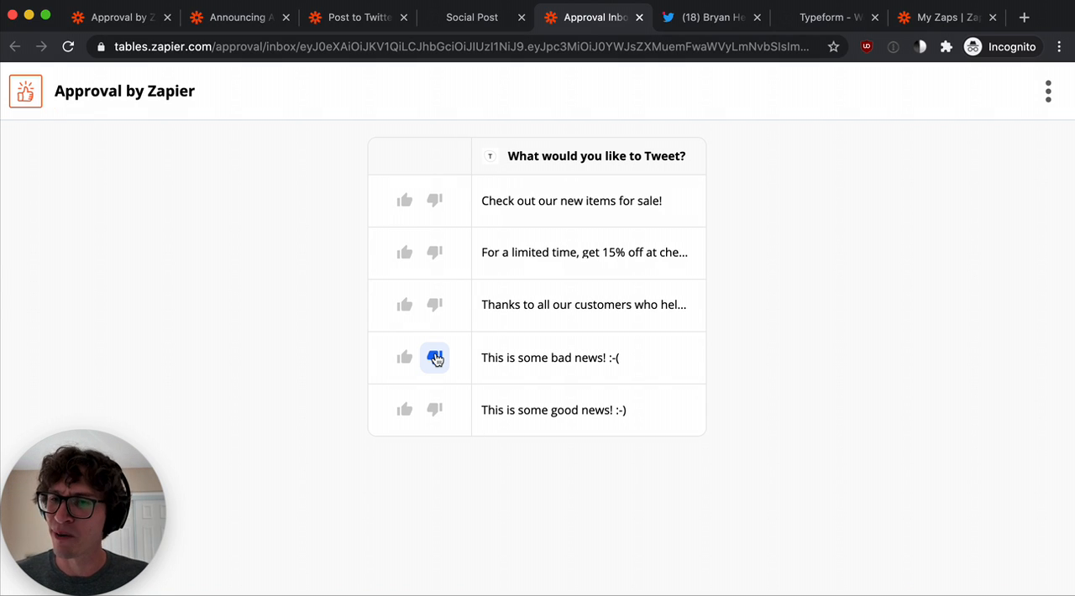
Reject 'This is some bad news! :-(', approve 'This is some good news! :-)', and check Twitter.
left_click(435, 357)
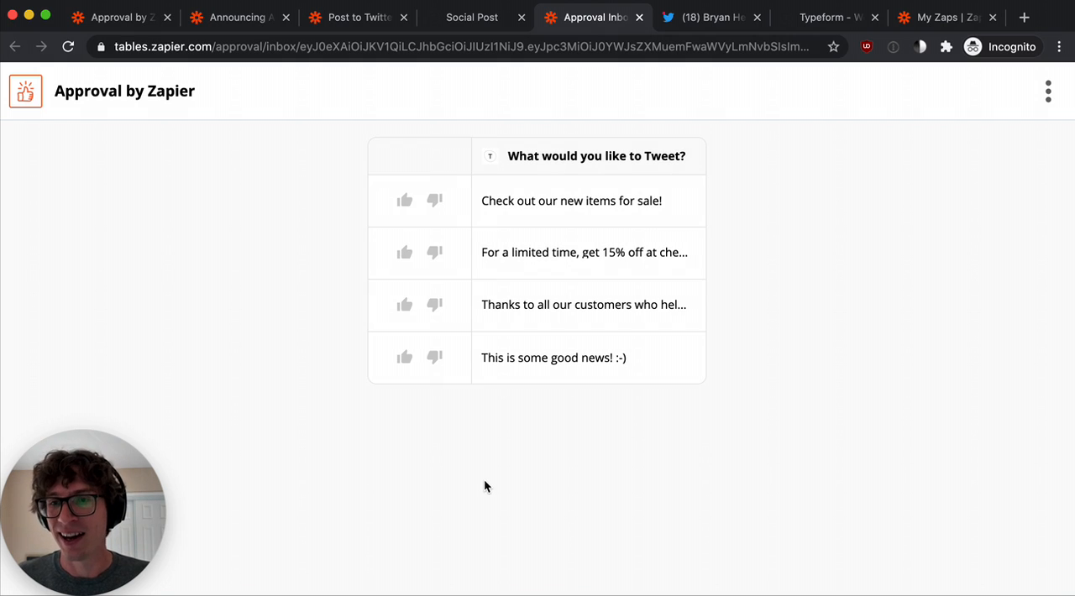
mouse_move(475, 469)
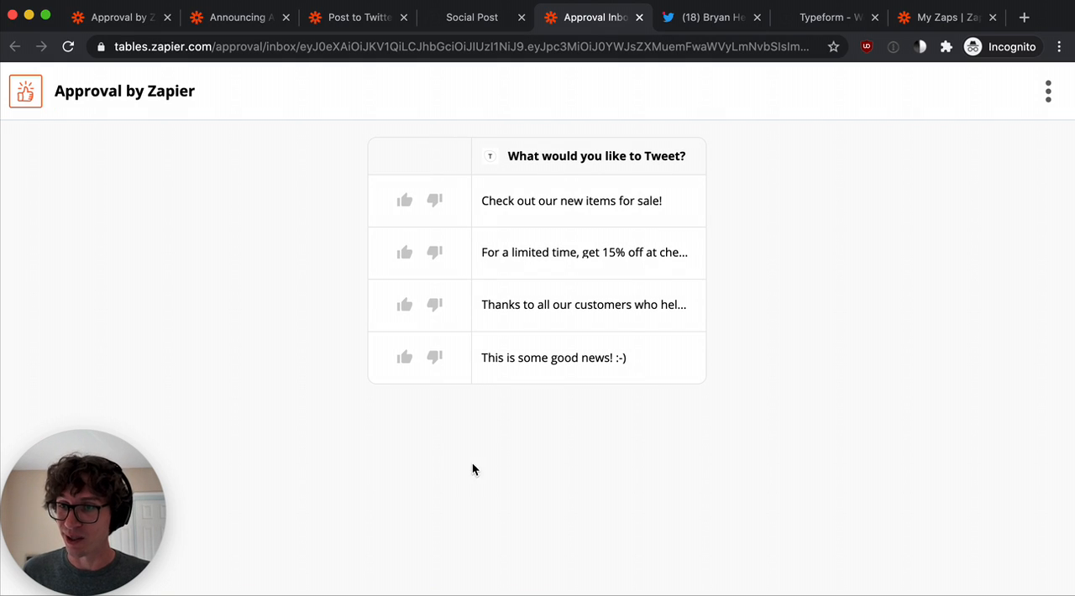
left_click(404, 358)
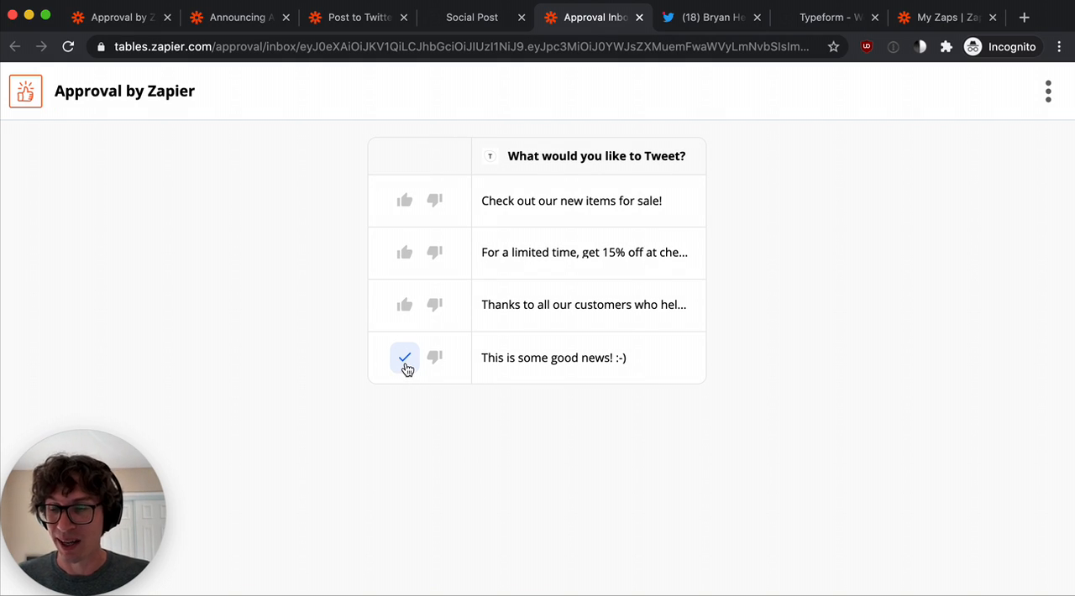
left_click(404, 357)
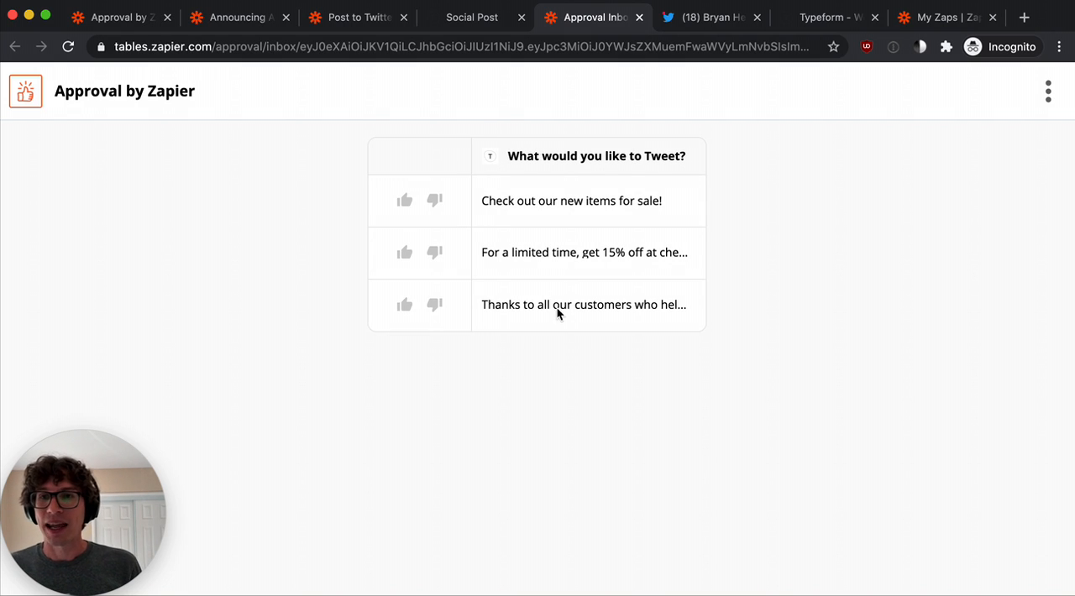
mouse_move(483, 399)
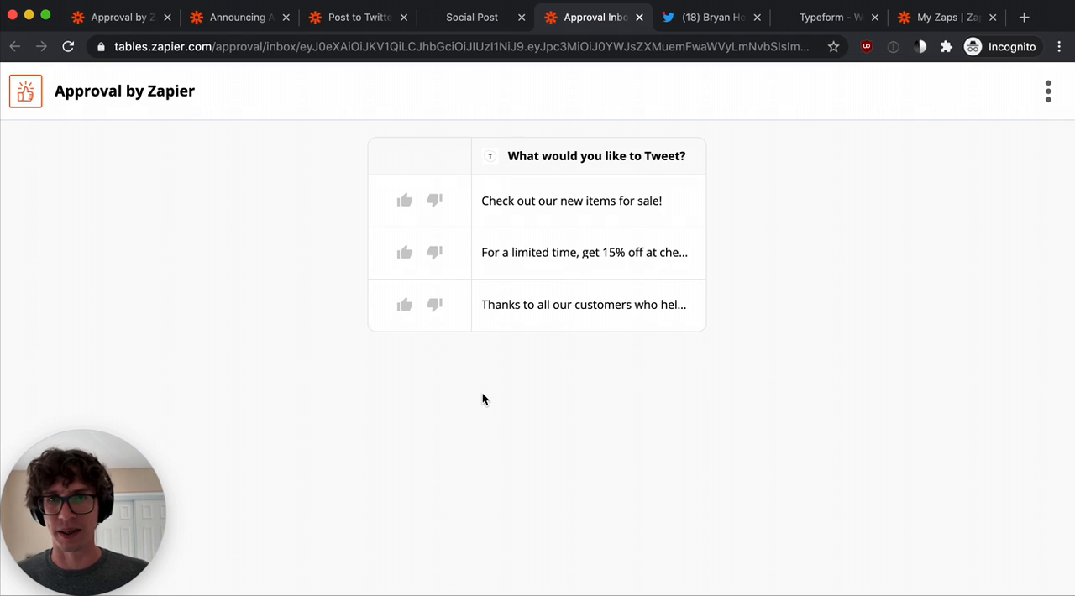
left_click(709, 17)
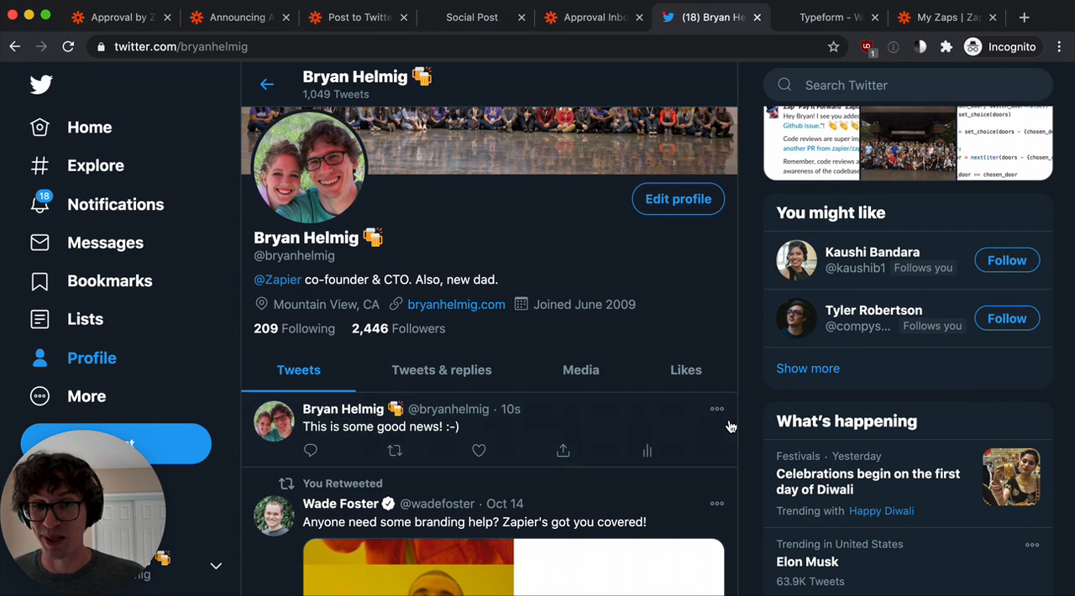
Delete the posted good-news tweet from the Twitter profile and return to the approval inbox.
left_click(716, 409)
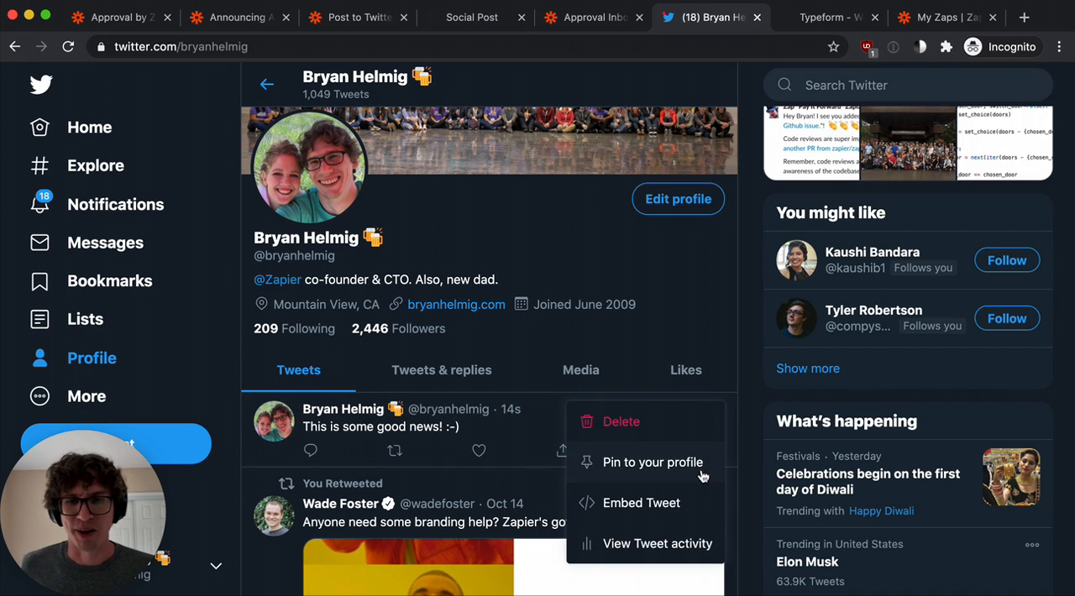
left_click(621, 422)
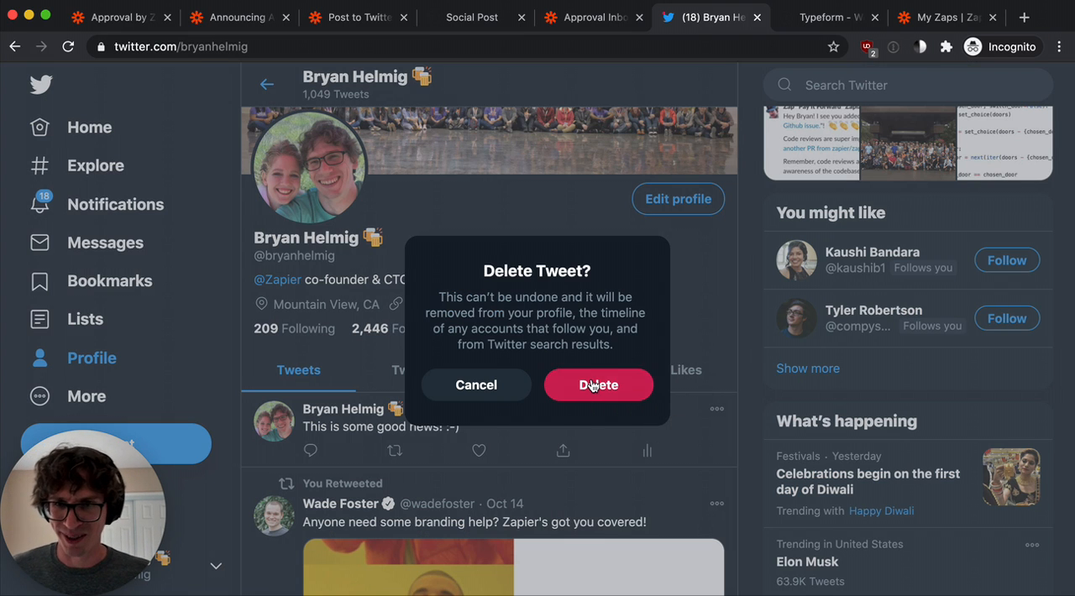
left_click(598, 385)
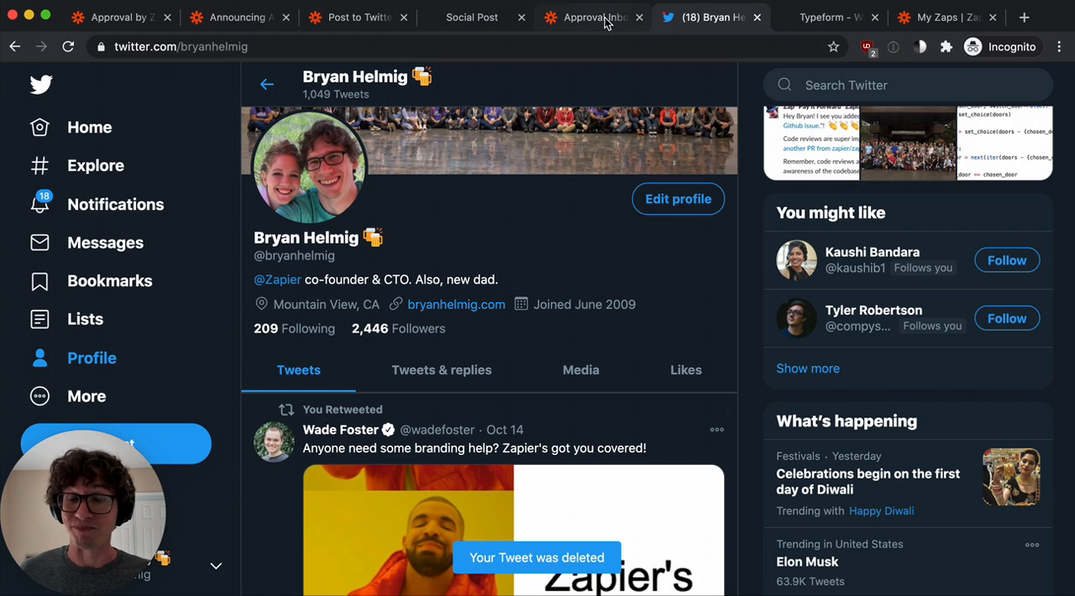
left_click(592, 16)
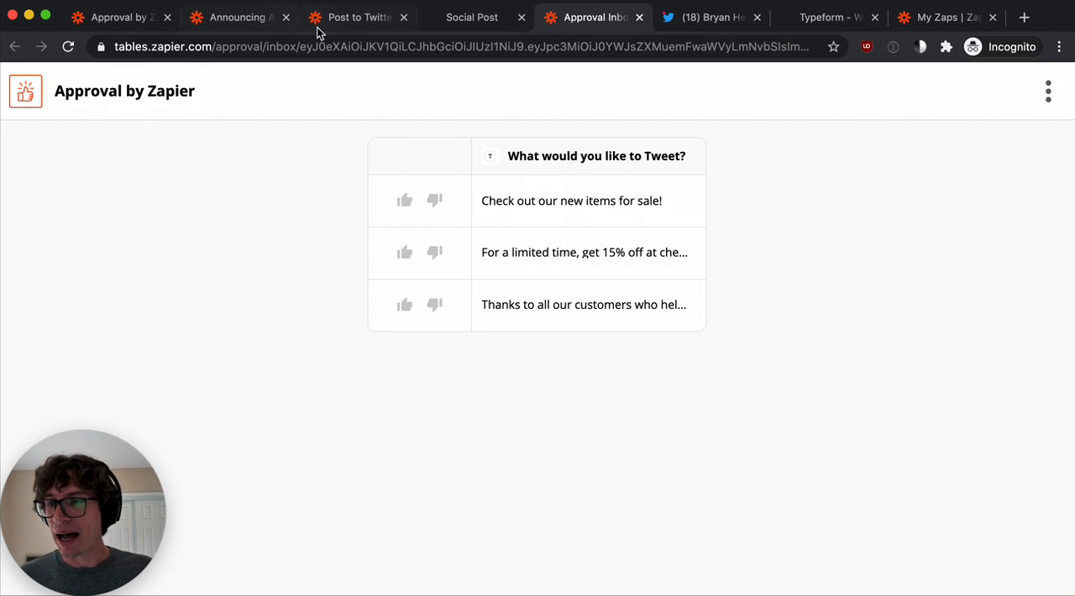
mouse_move(352, 17)
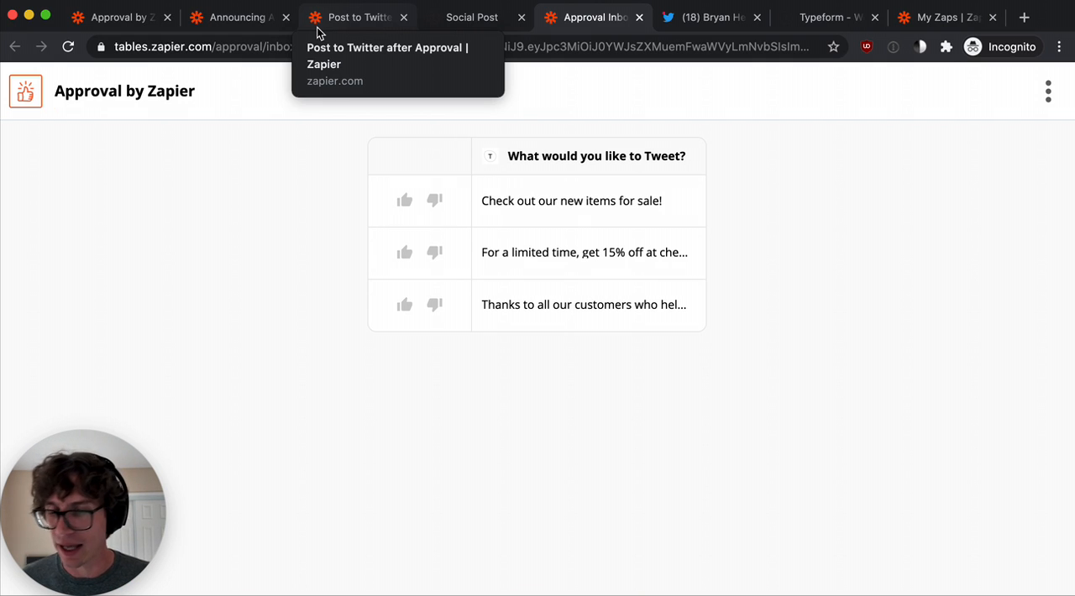
Review the Zap's task history of Success, Stopped and Waiting runs.
left_click(358, 17)
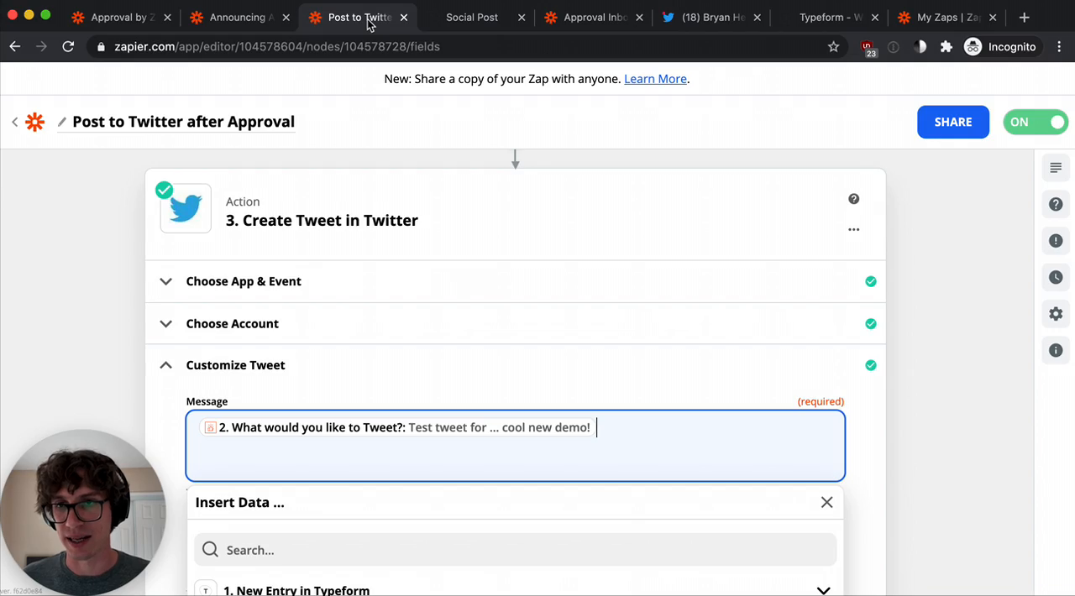
mouse_move(1055, 278)
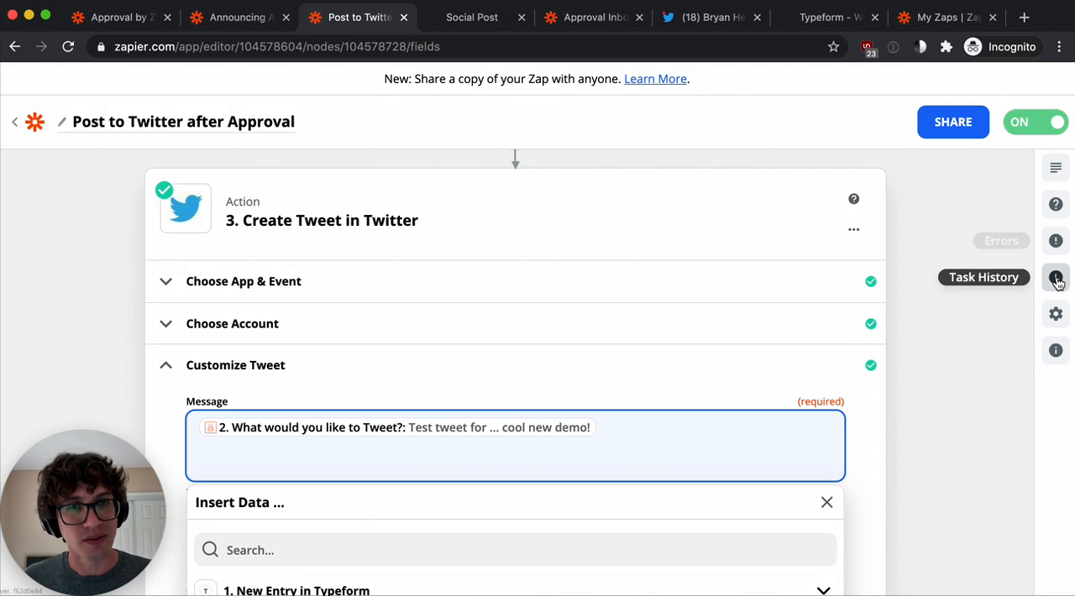
left_click(1055, 277)
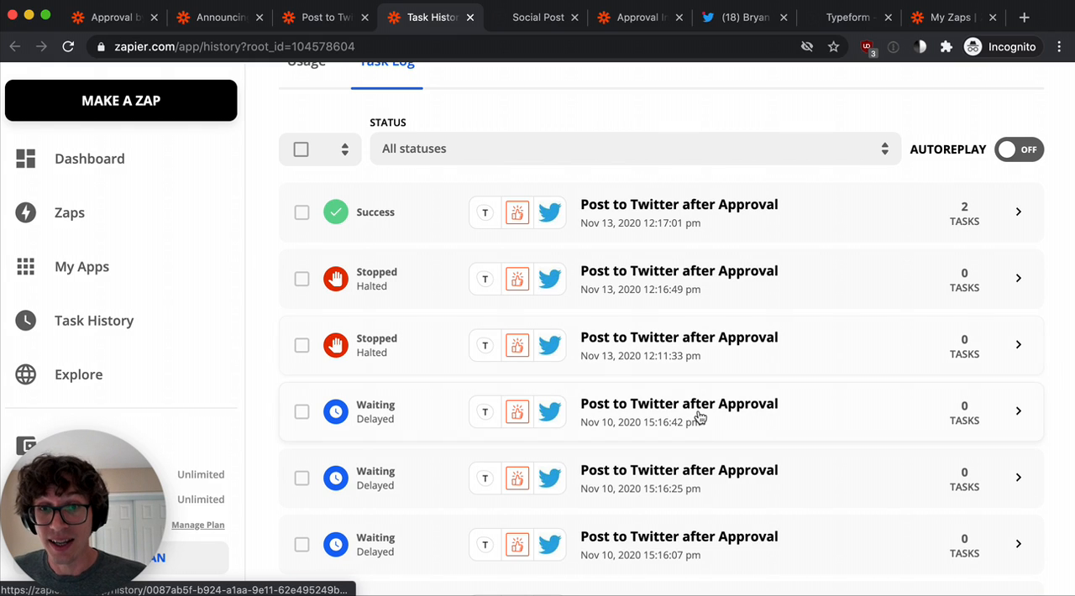
scroll("down", 3)
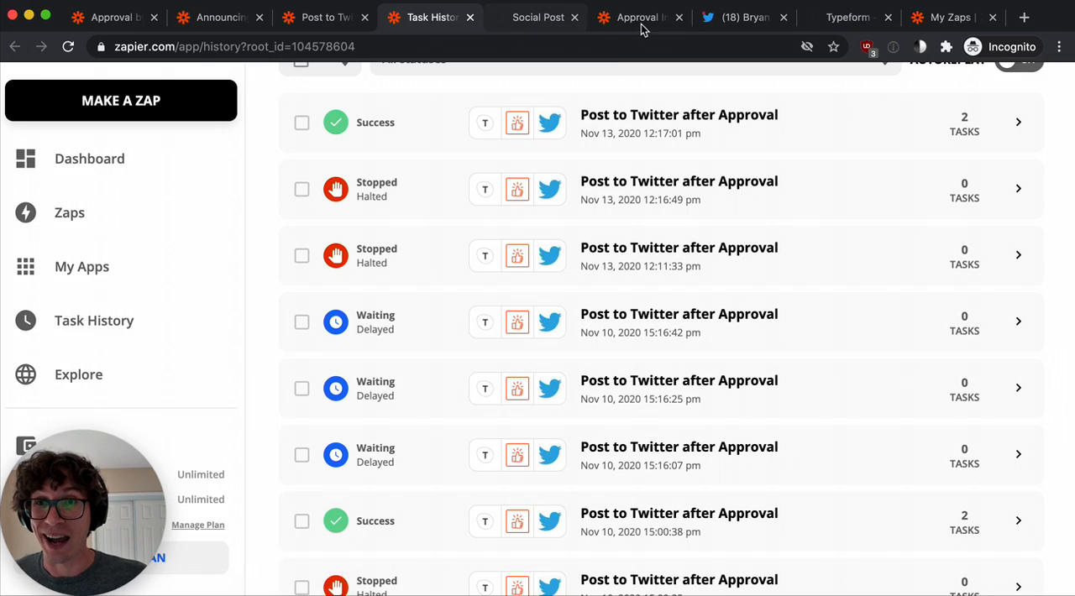
left_click(639, 17)
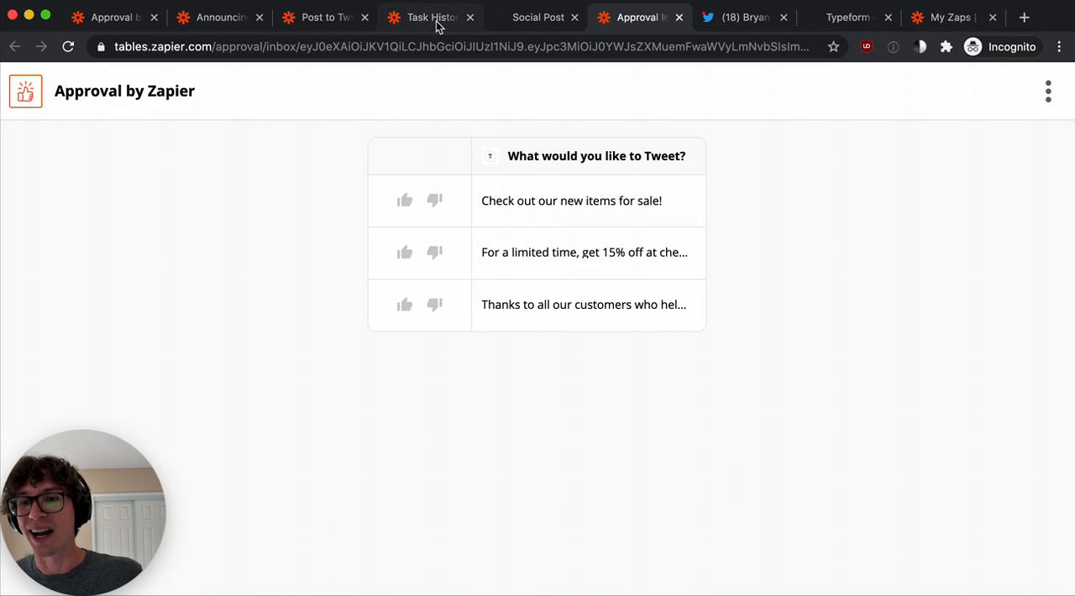
left_click(430, 17)
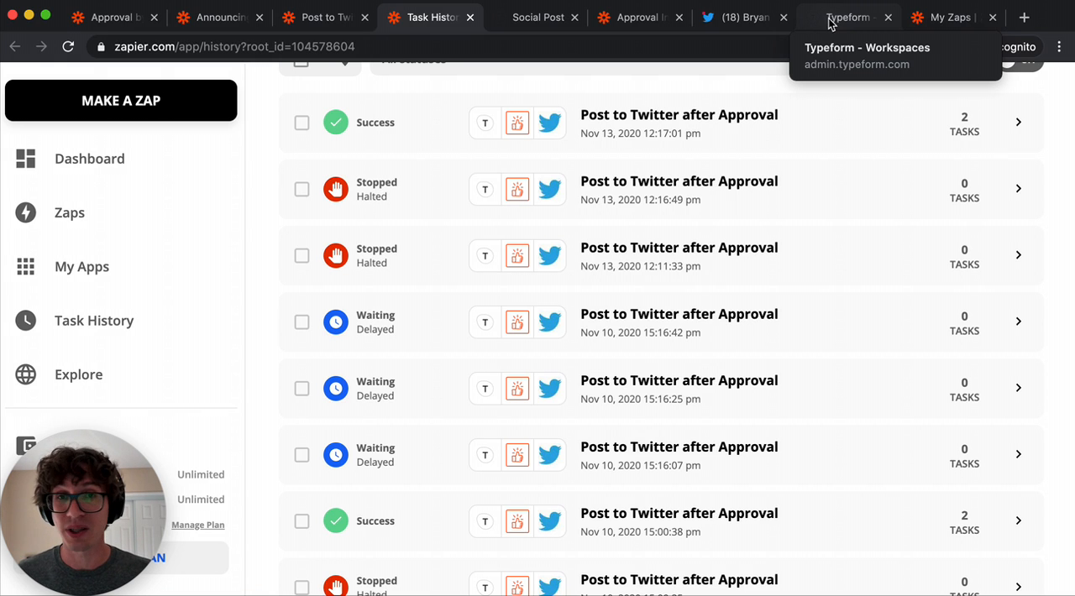
left_click(323, 17)
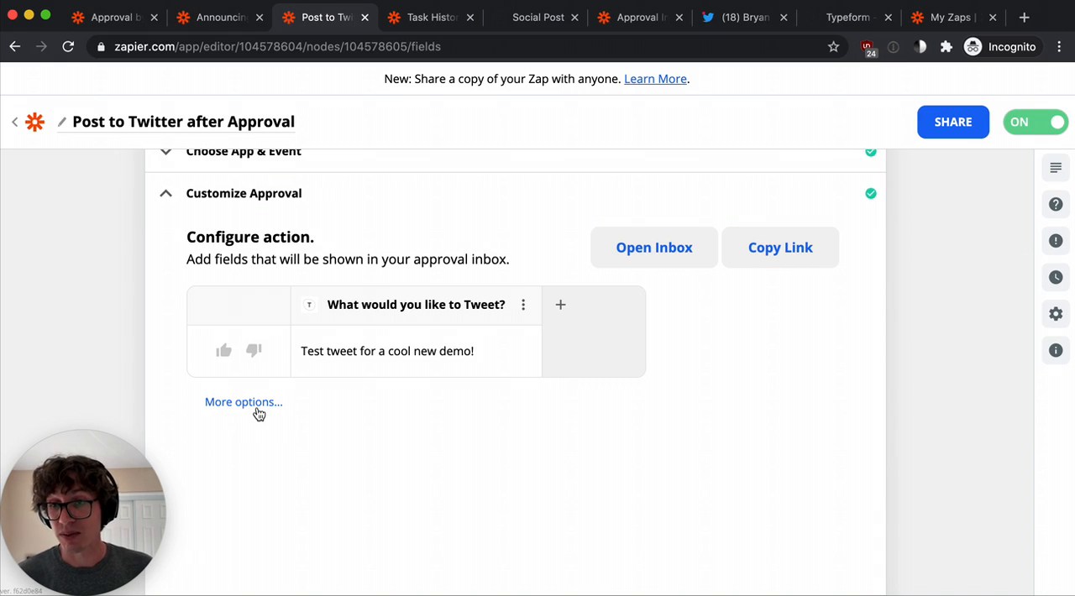
Reveal the approval step's extra options: demo video, feedback and inbox reset.
left_click(244, 402)
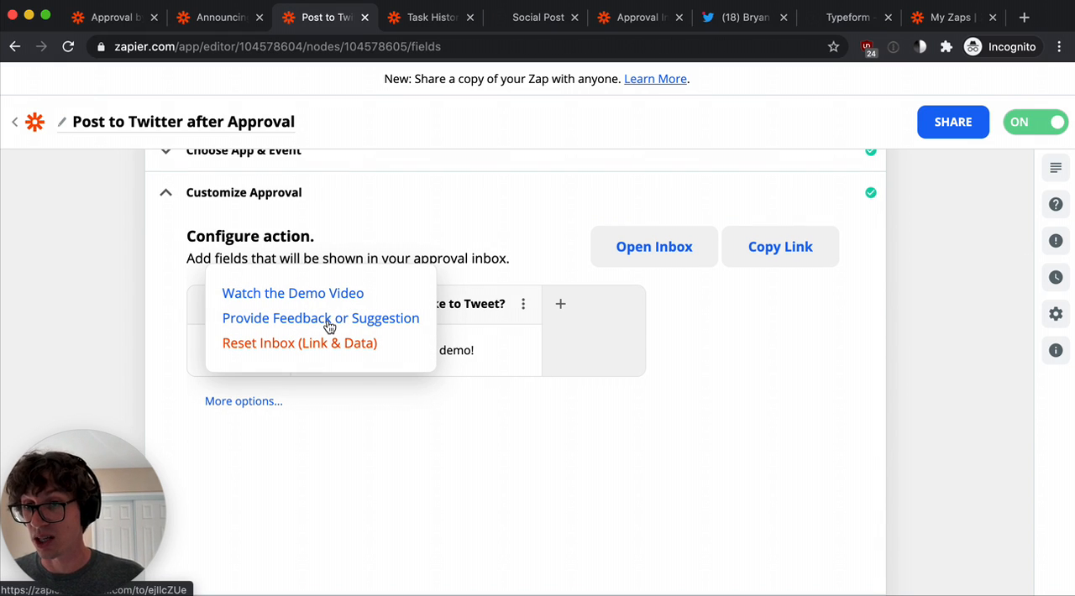
mouse_move(510, 465)
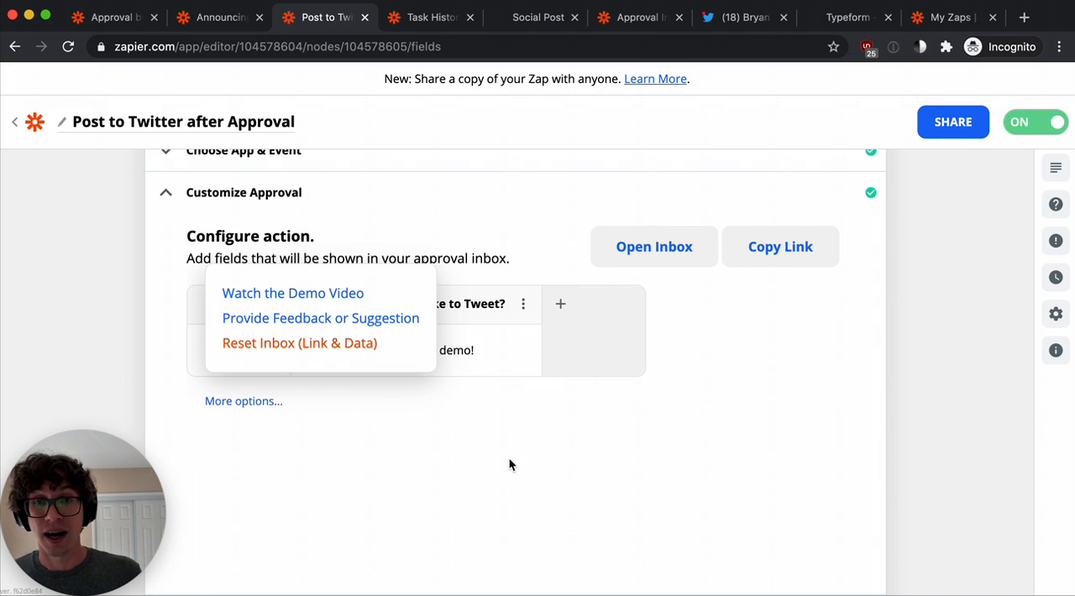